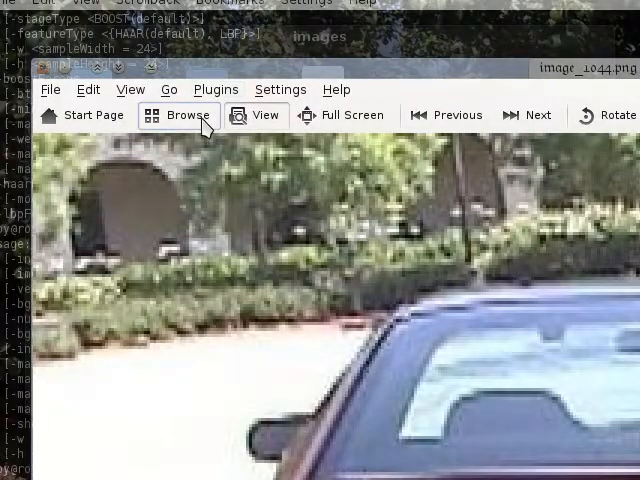
Step: Switch from the single car photo to the cars folder's thumbnail grid via Browse
{"action": "left_click", "coordinate": [178, 116]}
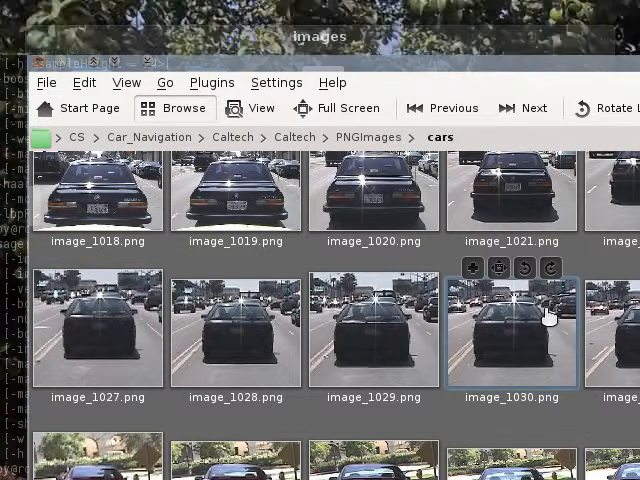
{"action": "mouse_move", "coordinate": [472, 304]}
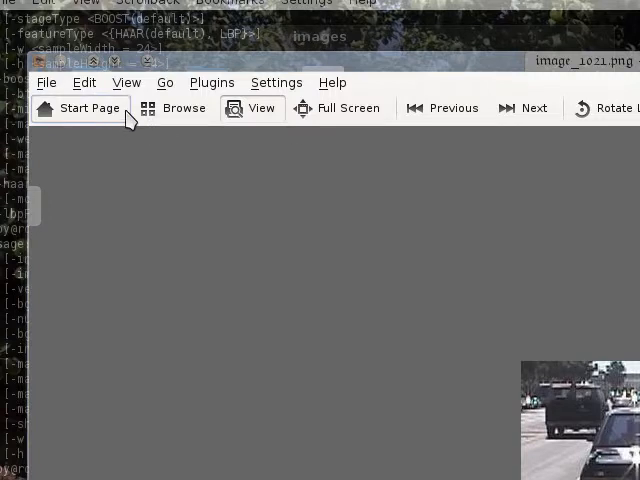
{"action": "mouse_move", "coordinate": [184, 120]}
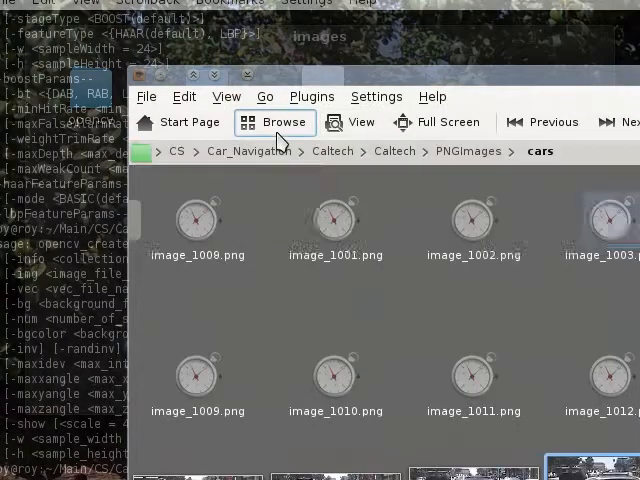
{"action": "left_click", "coordinate": [272, 122]}
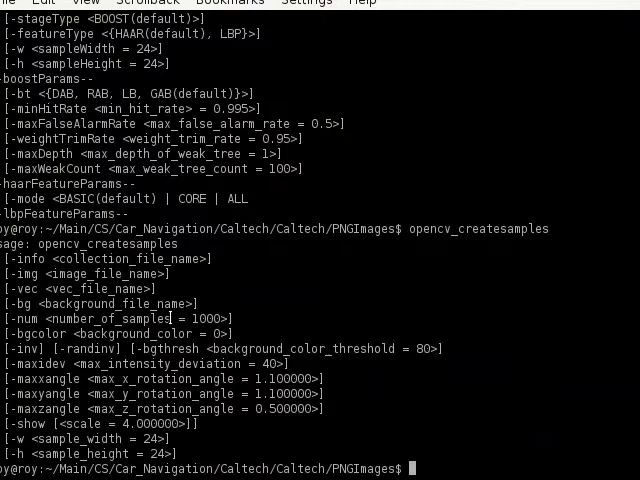
{"action": "mouse_move", "coordinate": [372, 296]}
{"action": "type", "text": "opencv_createsamples -vec vec -info info.dat"}
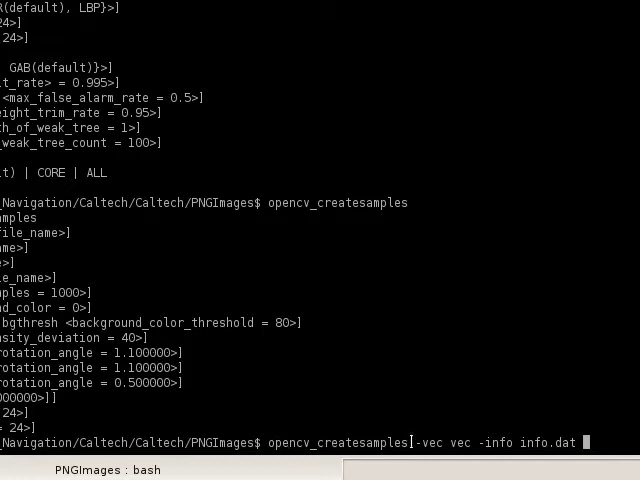
Step: Select the -info info.dat part of the typed opencv_createsamples command
{"action": "double_click", "coordinate": [430, 440]}
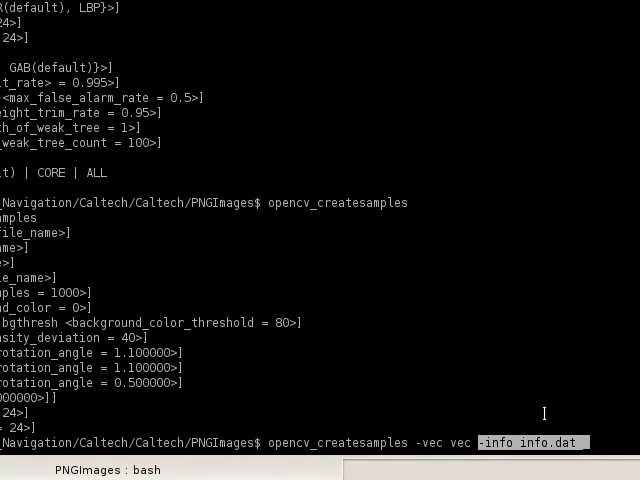
{"action": "mouse_move", "coordinate": [540, 410]}
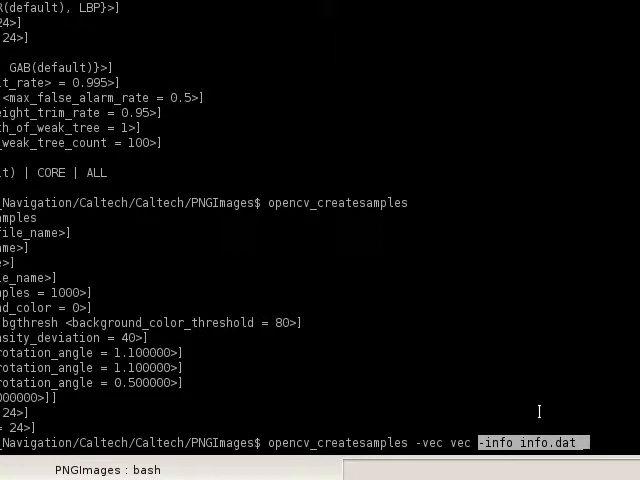